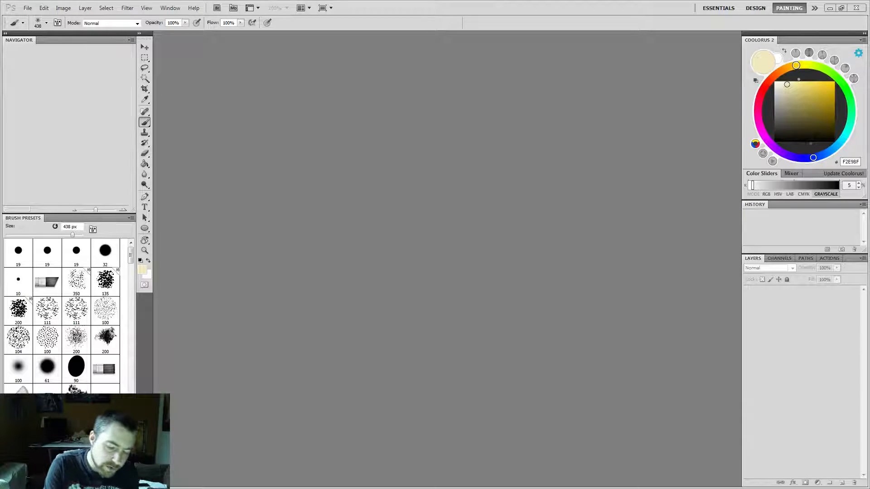
# Create a new 2500 × 2500 pixel, 16-bit document via File > New
pyautogui.click(27, 7)
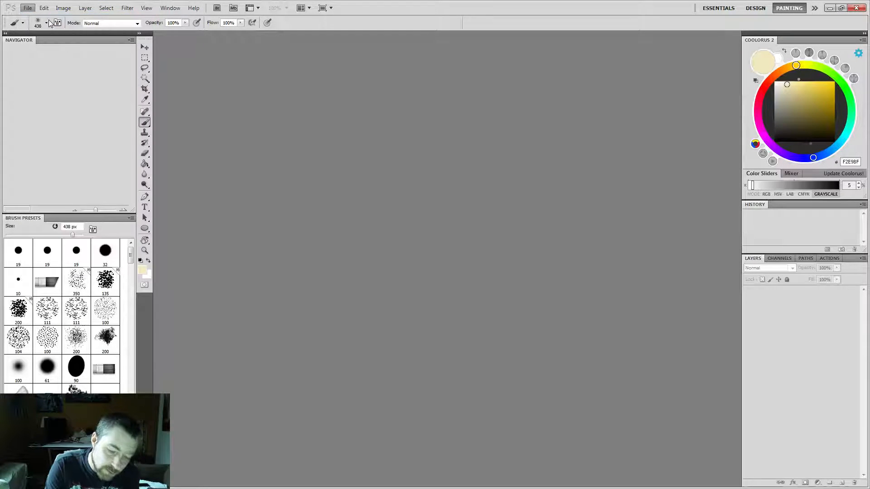
pyautogui.click(27, 7)
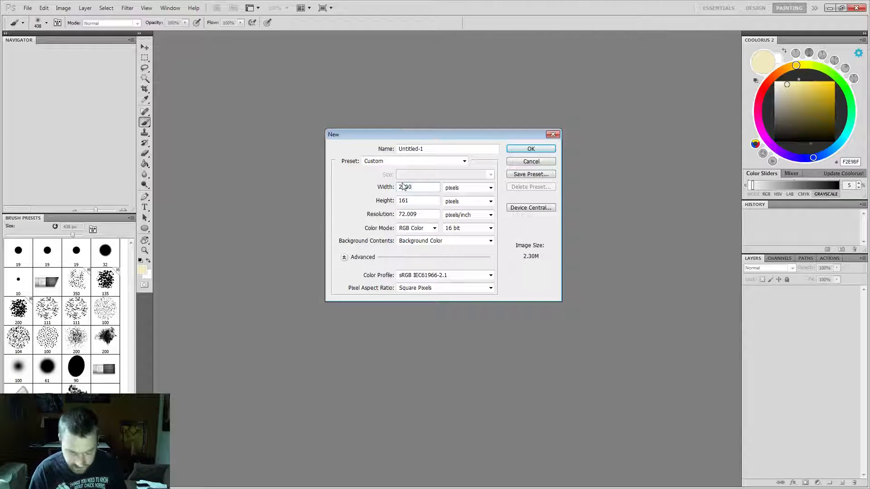
pyautogui.write('2500')
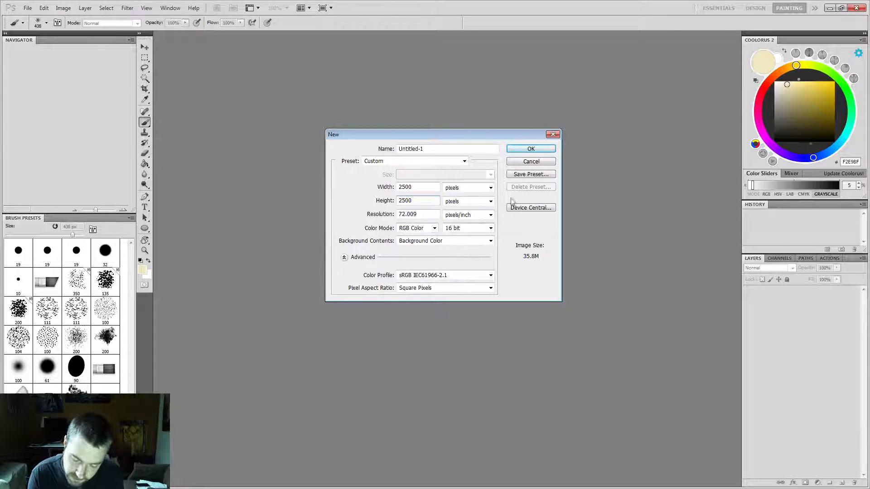
pyautogui.click(529, 149)
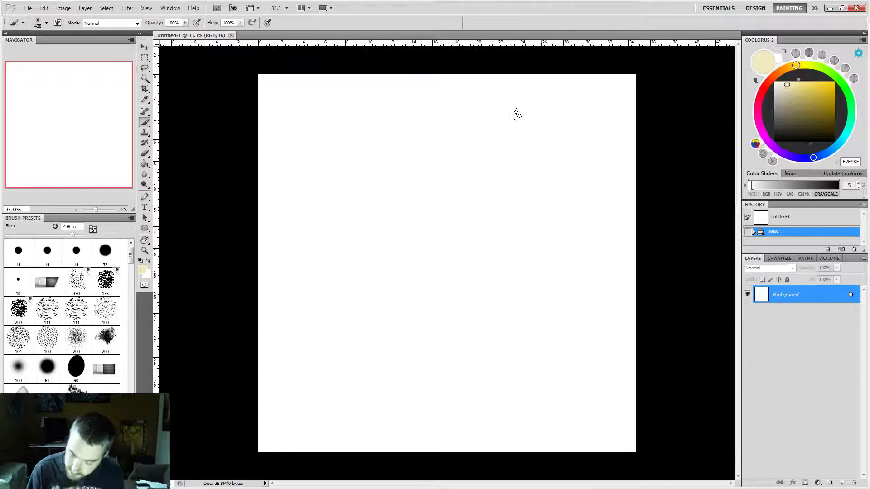
pyautogui.moveTo(588, 292)
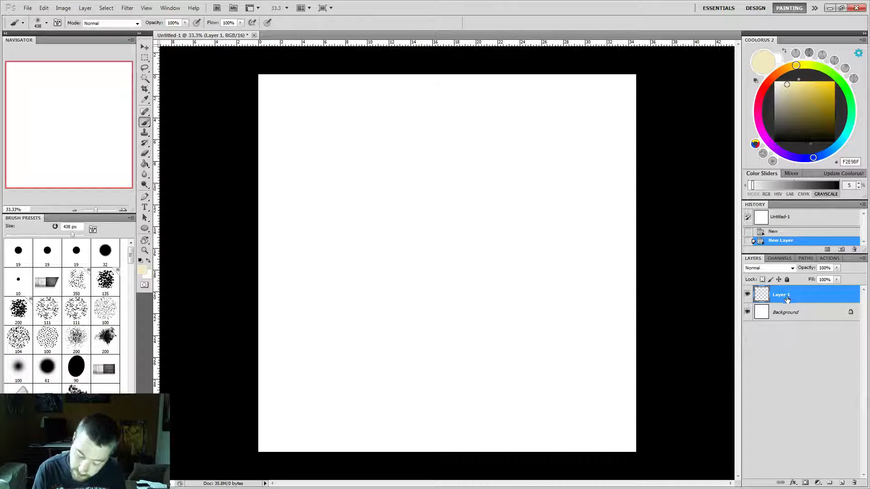
# Fill the Background with light grey CFCFCF using the Paint Bucket, then select Layer 1
pyautogui.click(785, 311)
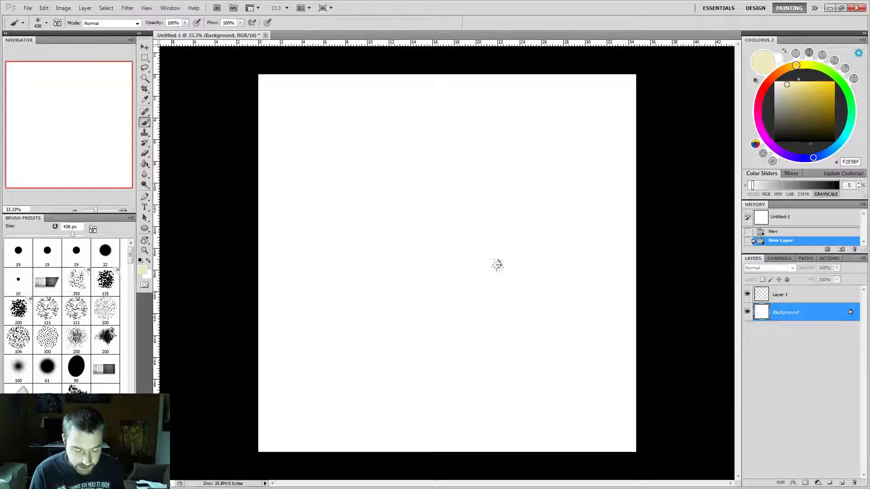
pyautogui.click(144, 163)
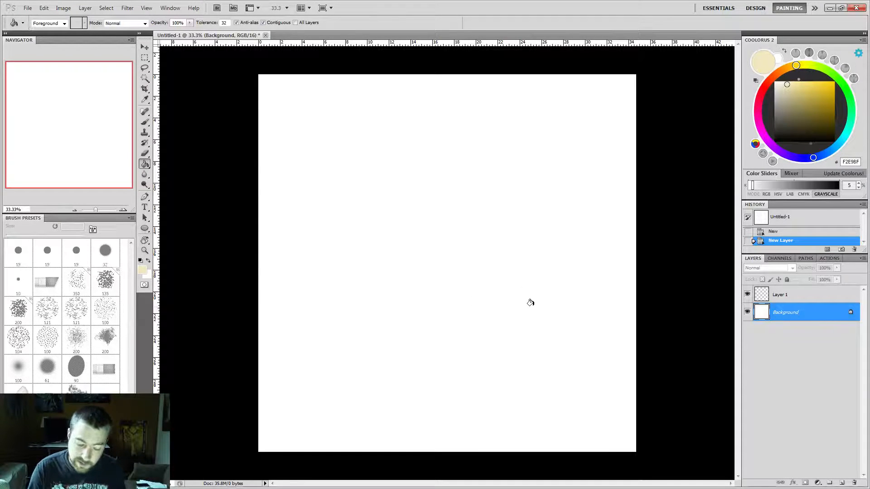
pyautogui.moveTo(520, 292)
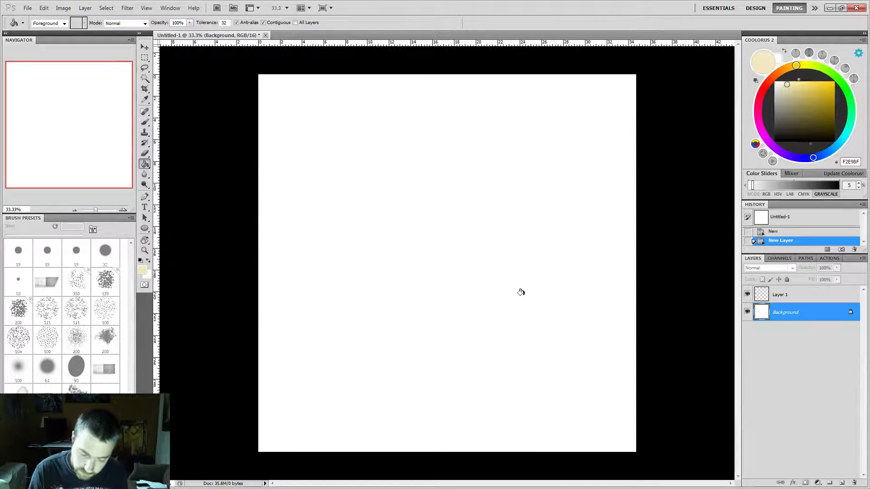
pyautogui.moveTo(525, 293)
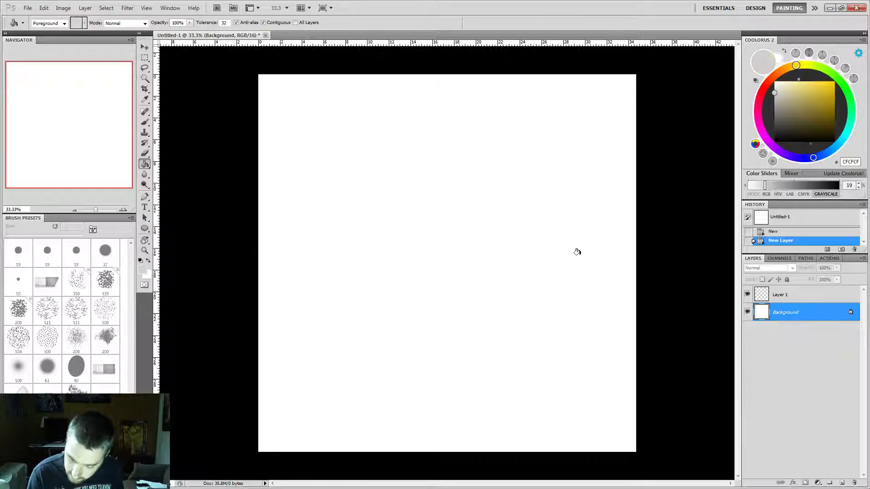
pyautogui.click(561, 263)
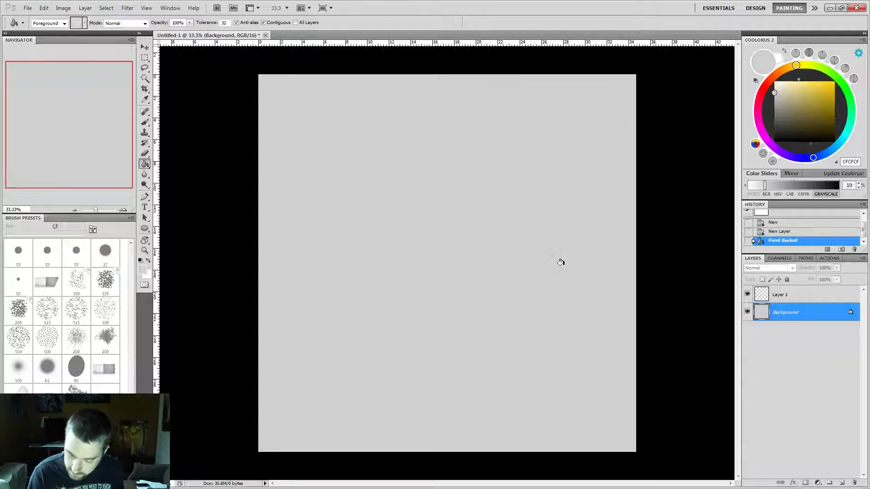
pyautogui.click(783, 294)
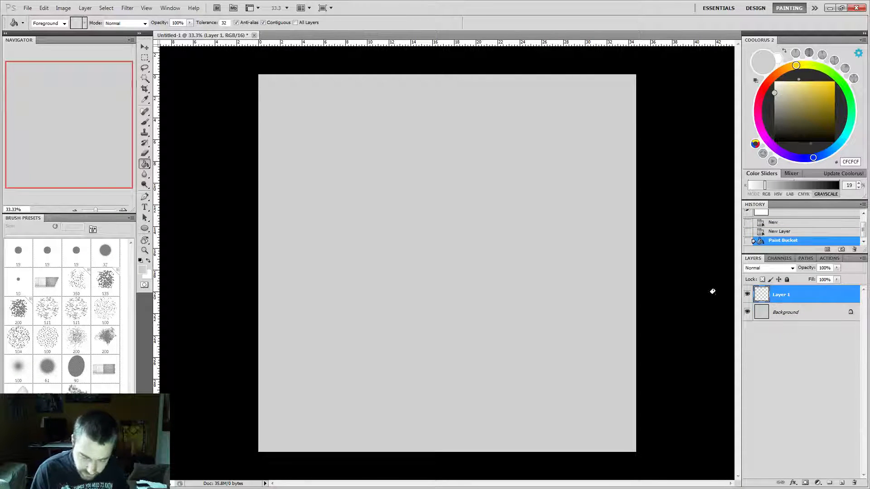
# Select the Brush Tool with a 200 px preset and pick a pale yellow colour
pyautogui.click(144, 122)
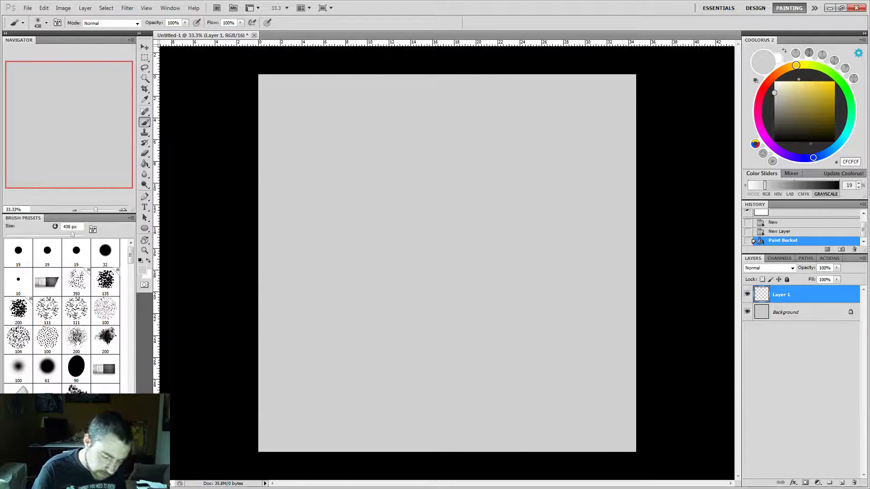
pyautogui.click(76, 338)
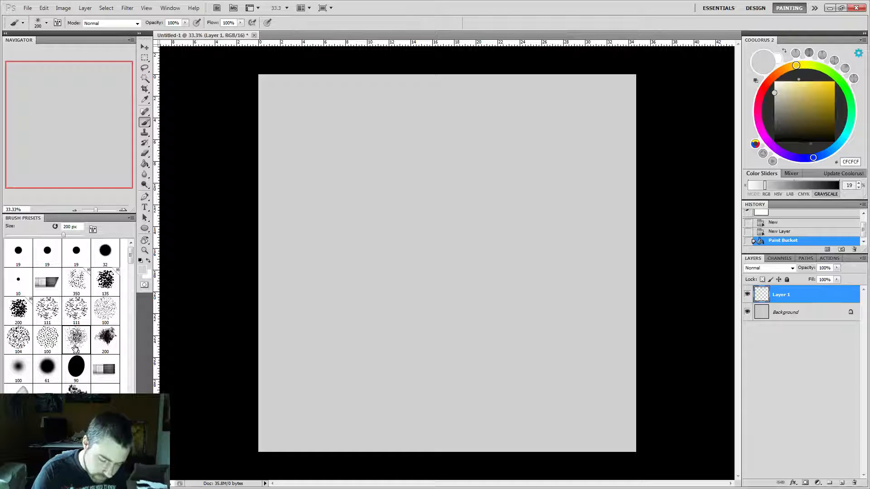
pyautogui.moveTo(272, 245)
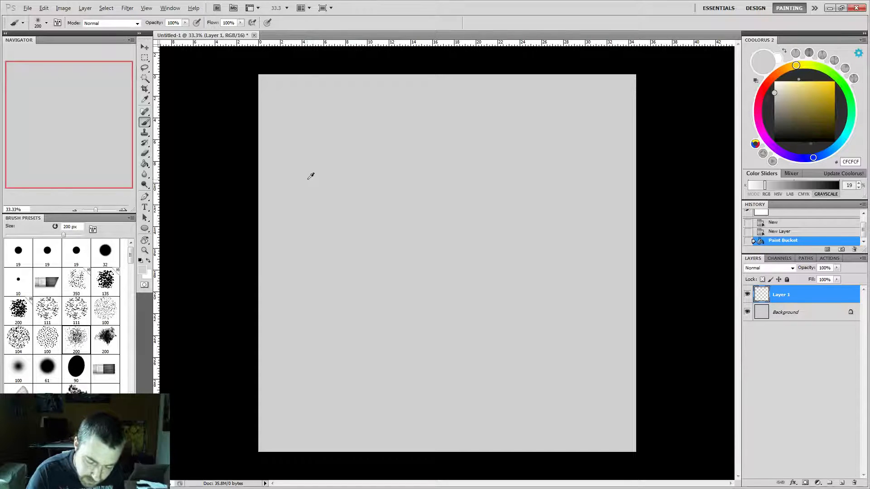
pyautogui.moveTo(311, 191)
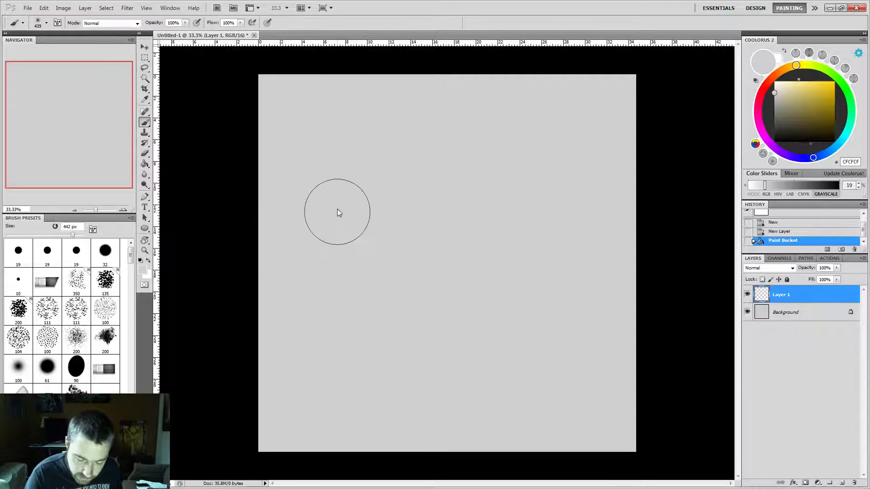
pyautogui.moveTo(341, 224)
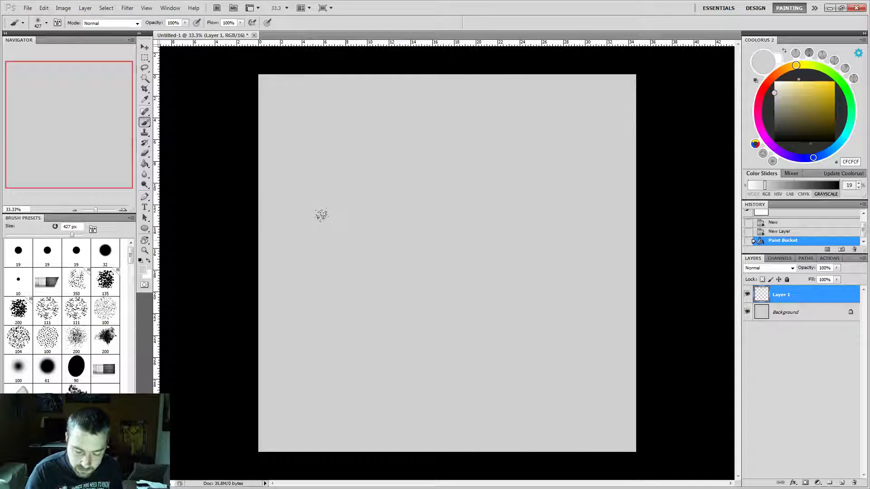
pyautogui.moveTo(333, 178)
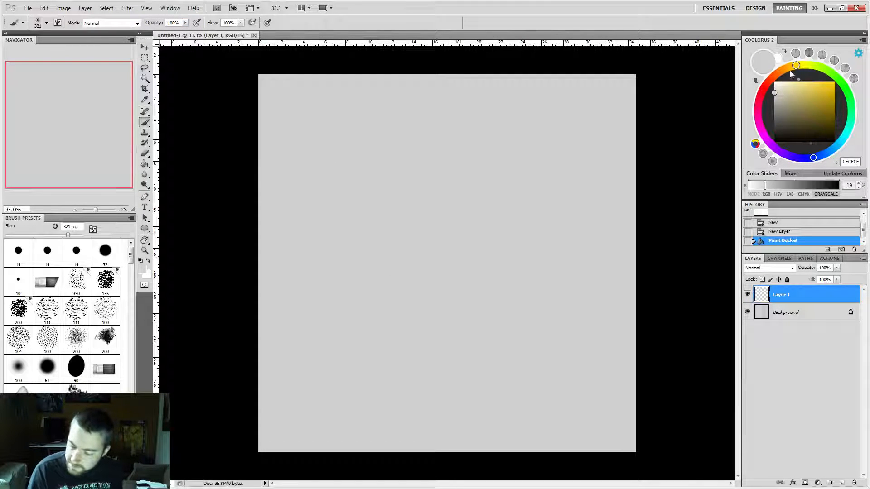
pyautogui.click(796, 89)
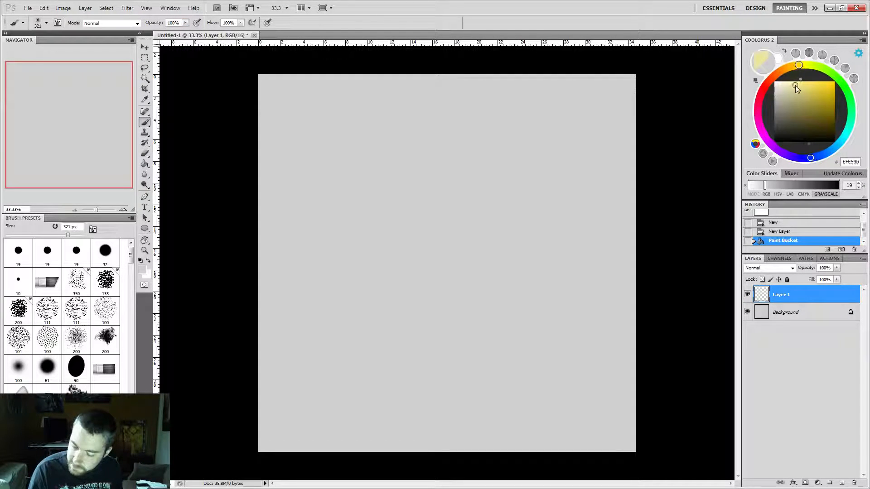
# Paint a pale yellow swatch and a warm brown one, then set brush opacity to 30%
pyautogui.click(794, 91)
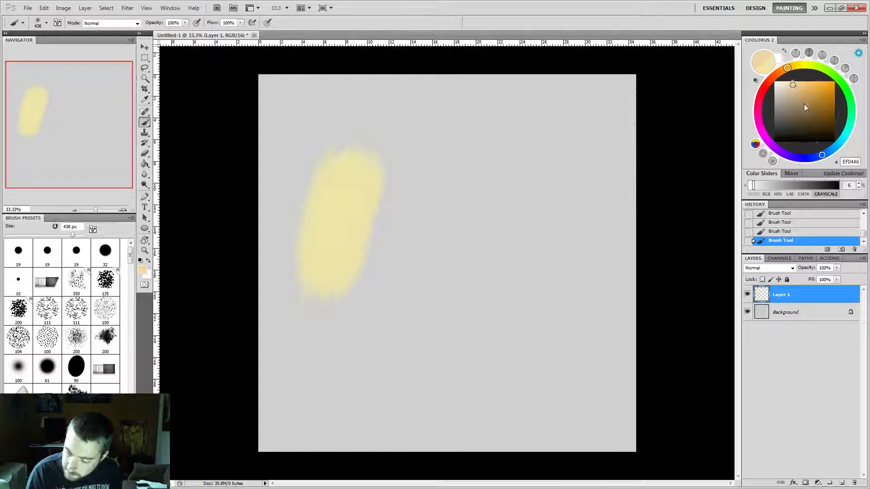
pyautogui.click(806, 109)
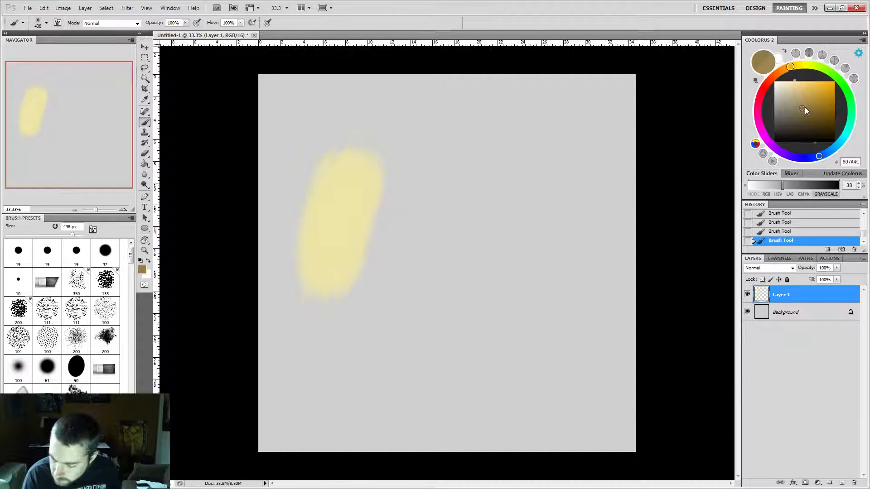
pyautogui.click(802, 110)
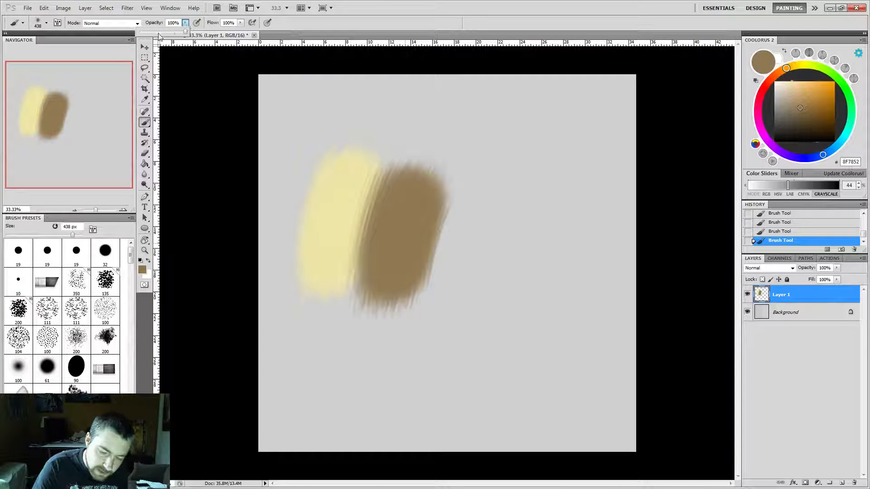
pyautogui.write('35')
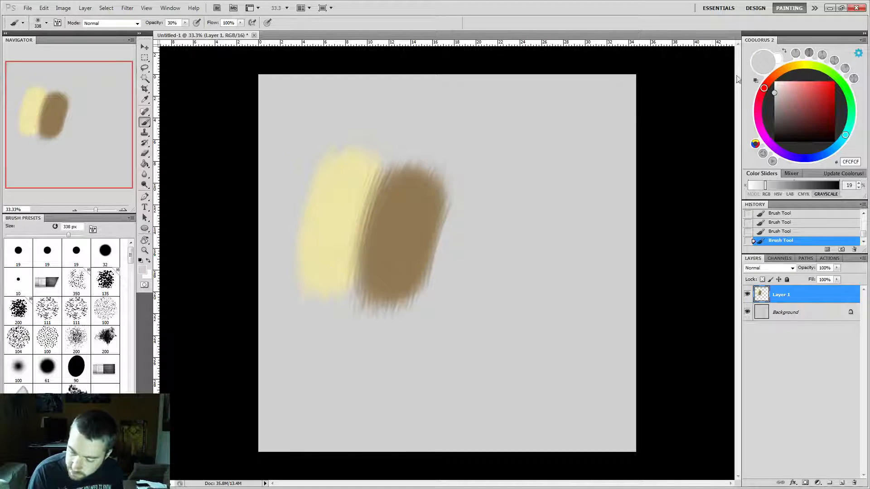
# Sample the light, dark and mid tones and paint over the swatch boundary to blend
pyautogui.click(800, 107)
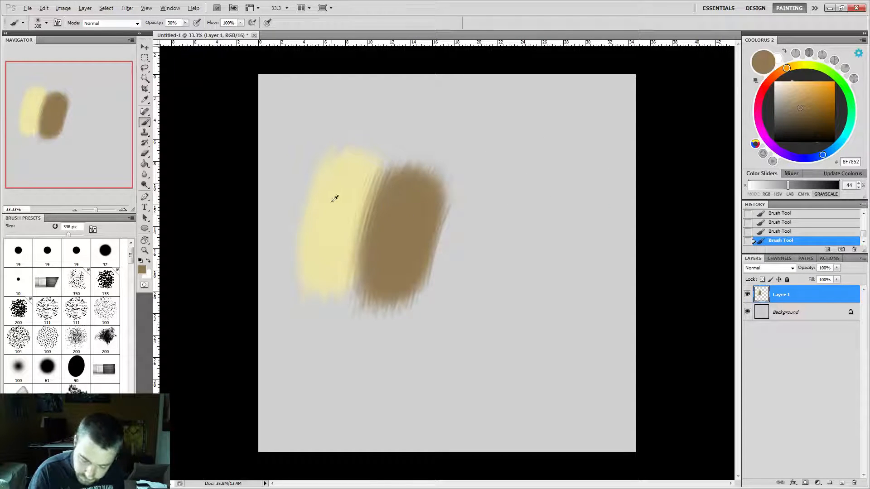
pyautogui.click(792, 86)
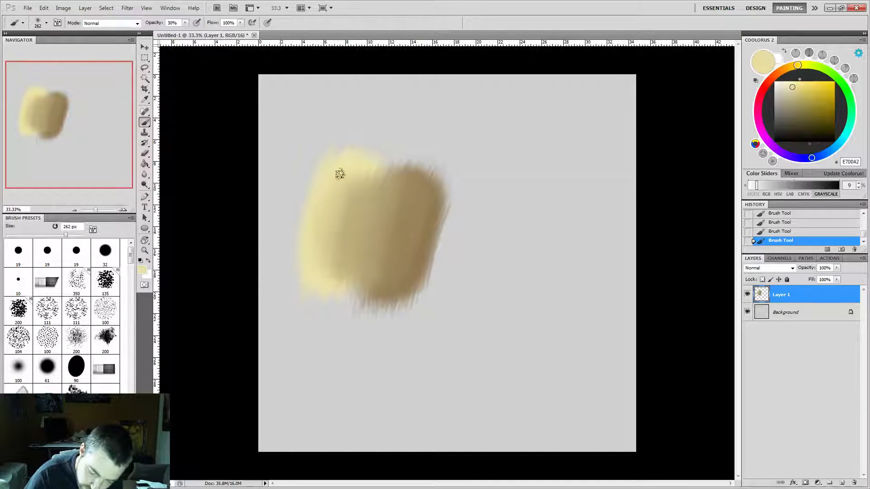
pyautogui.moveTo(339, 173); pyautogui.dragTo(358, 146)
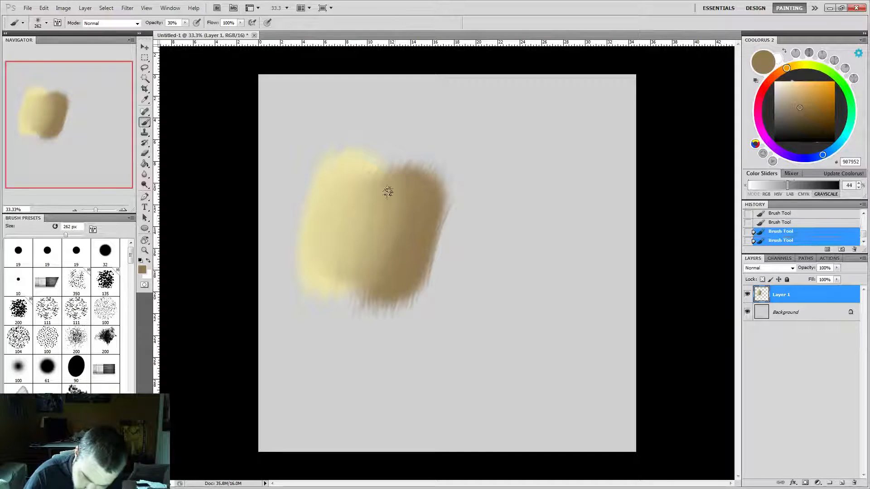
pyautogui.click(792, 87)
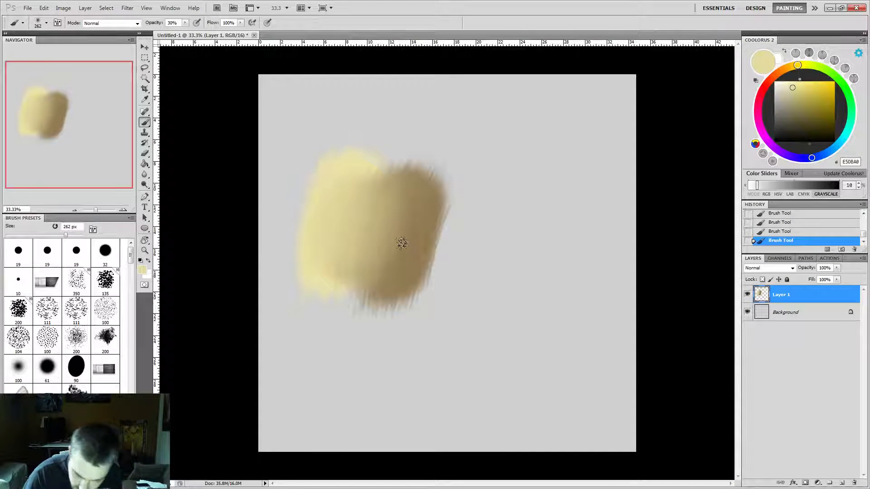
pyautogui.click(377, 245)
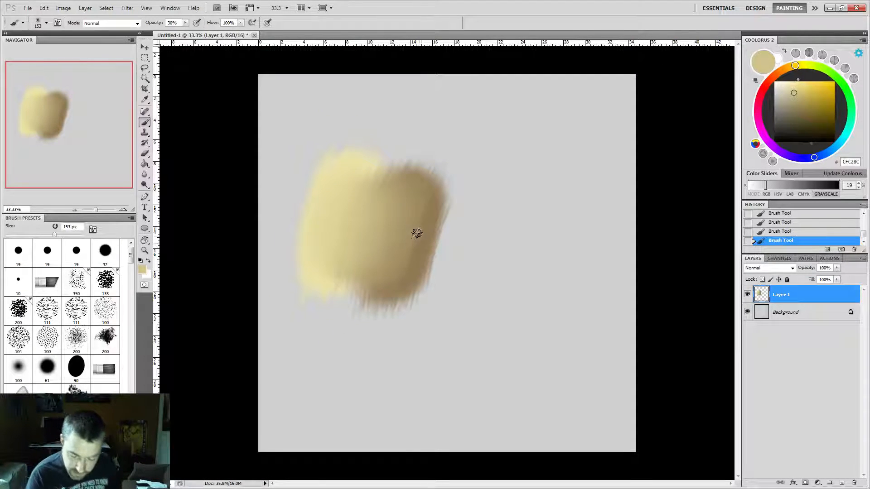
pyautogui.moveTo(441, 139)
pyautogui.write('100')
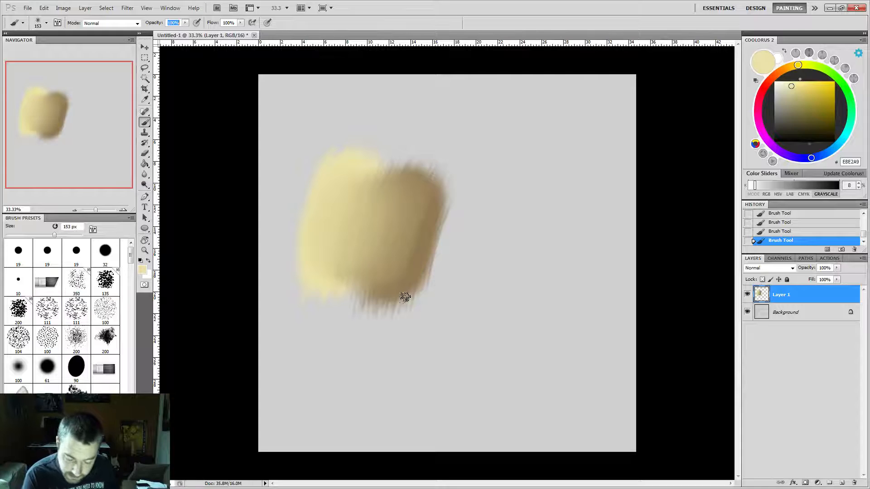
pyautogui.moveTo(463, 329)
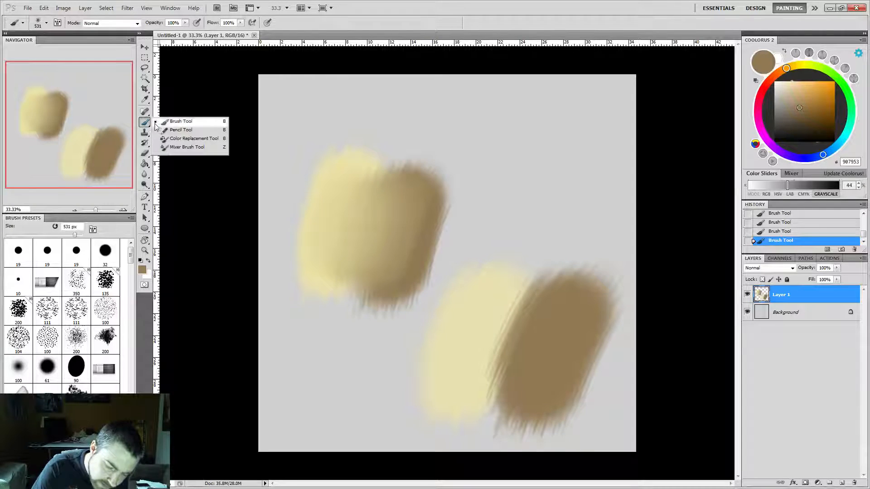
pyautogui.moveTo(187, 147)
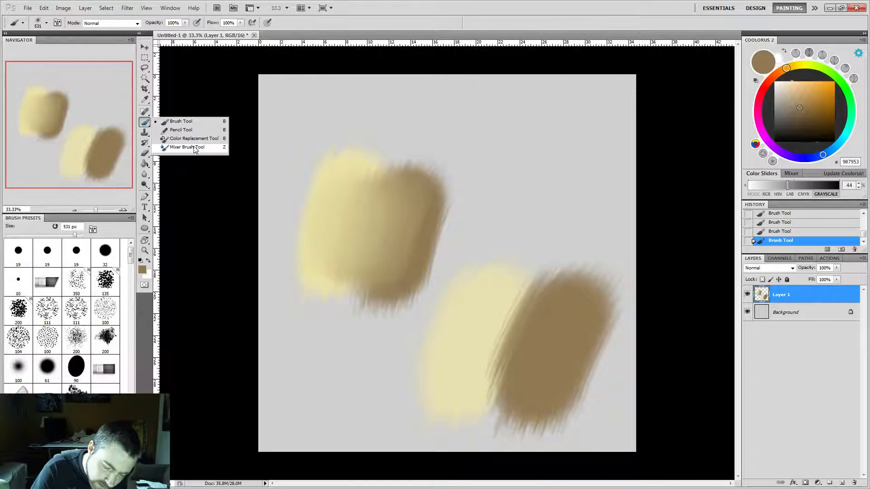
# Switch to the Mixer Brush with the Wet, Heavy Mix preset
pyautogui.click(186, 147)
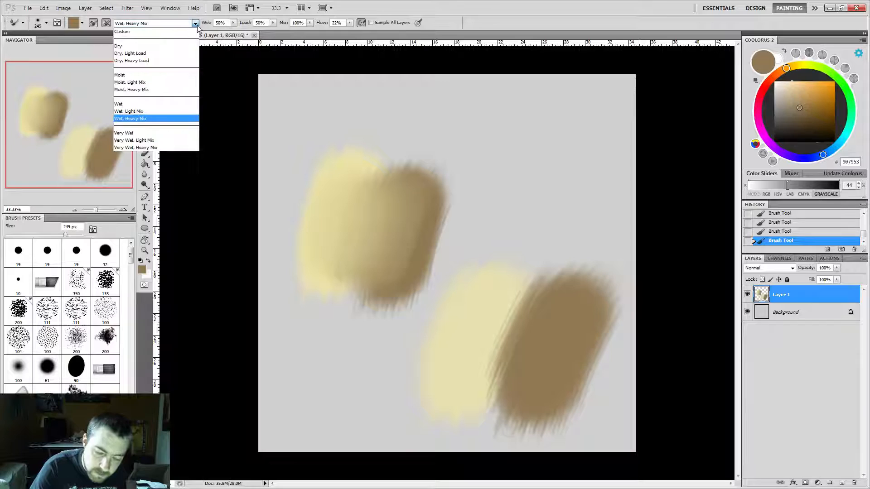
pyautogui.click(130, 118)
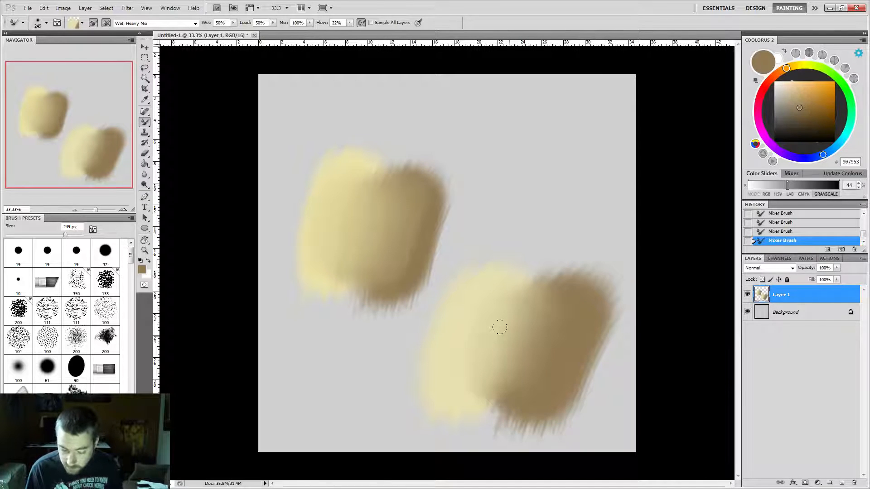
pyautogui.moveTo(389, 217)
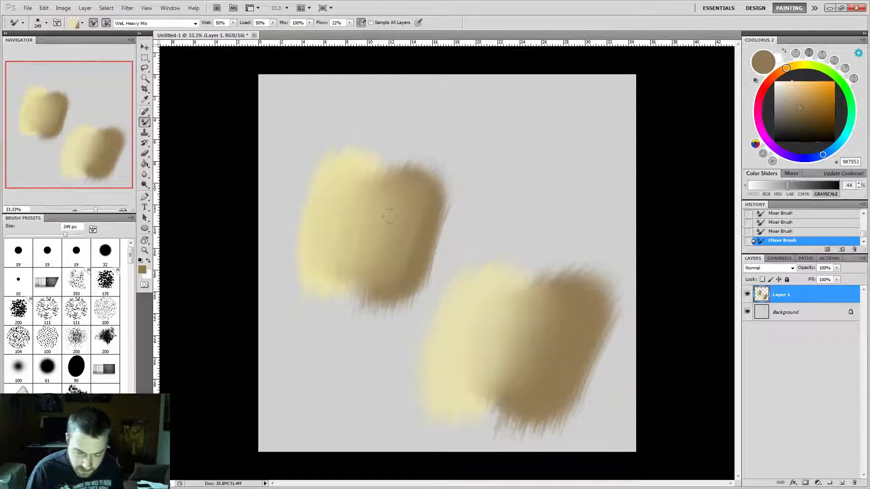
pyautogui.moveTo(251, 126)
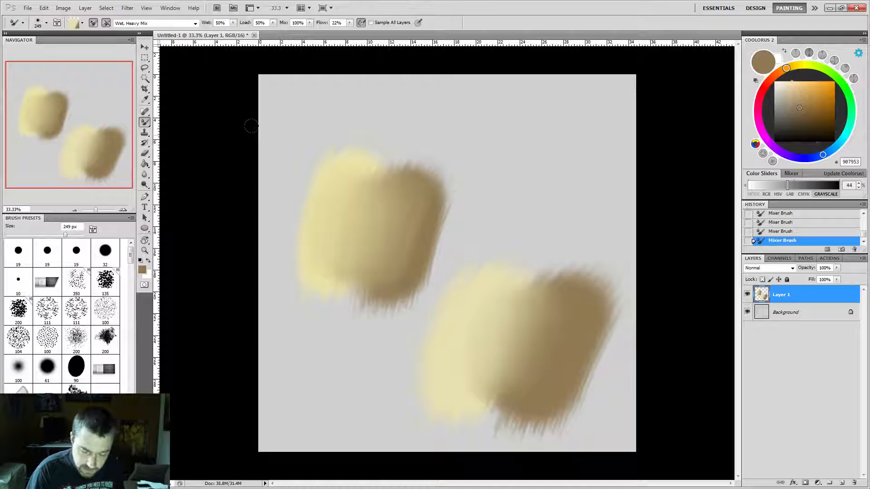